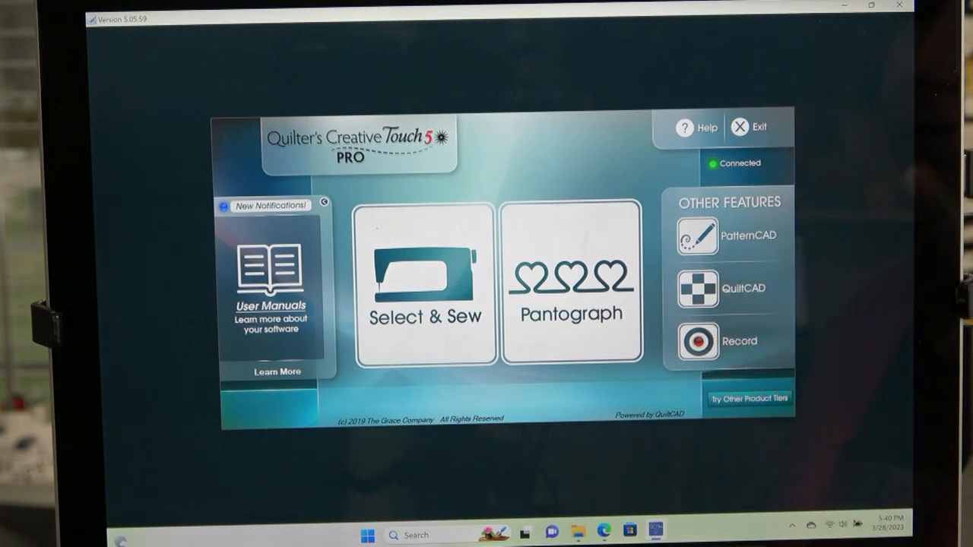
# Enter the Pantograph work area from the QCT5 home screen
pyautogui.click(572, 283)
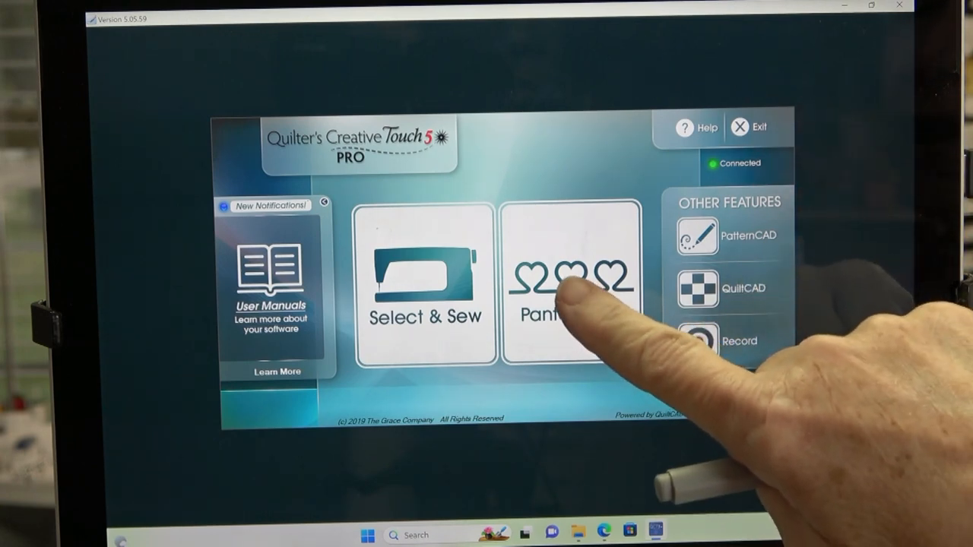
pyautogui.click(571, 286)
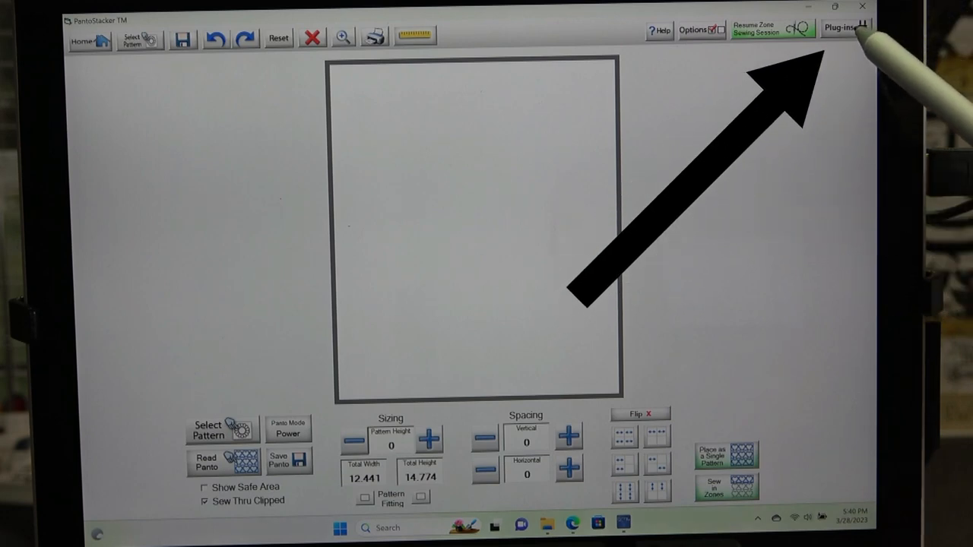
# Bring up the plug-in options from the PantoStacker toolbar
pyautogui.click(844, 28)
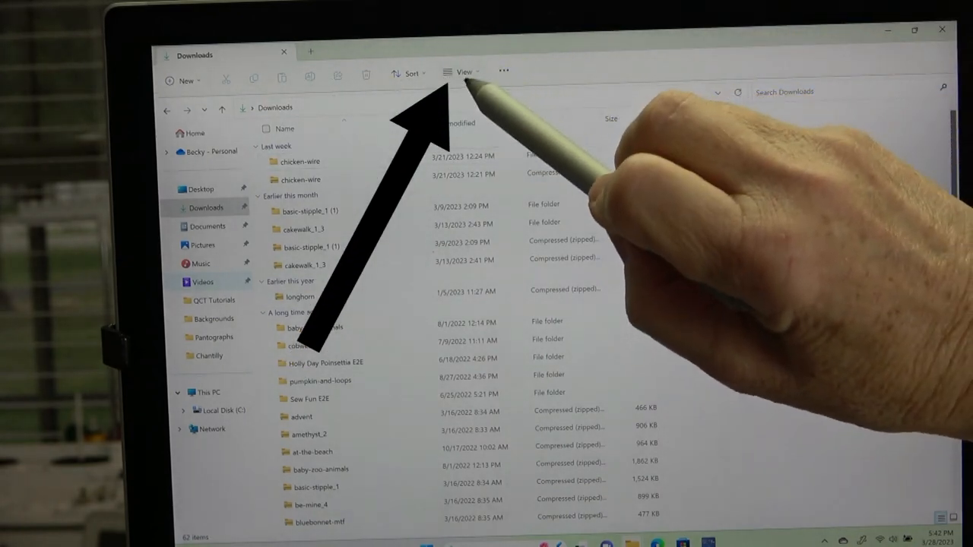
# Use View > Show in Downloads to restore the navigation pane
pyautogui.click(459, 71)
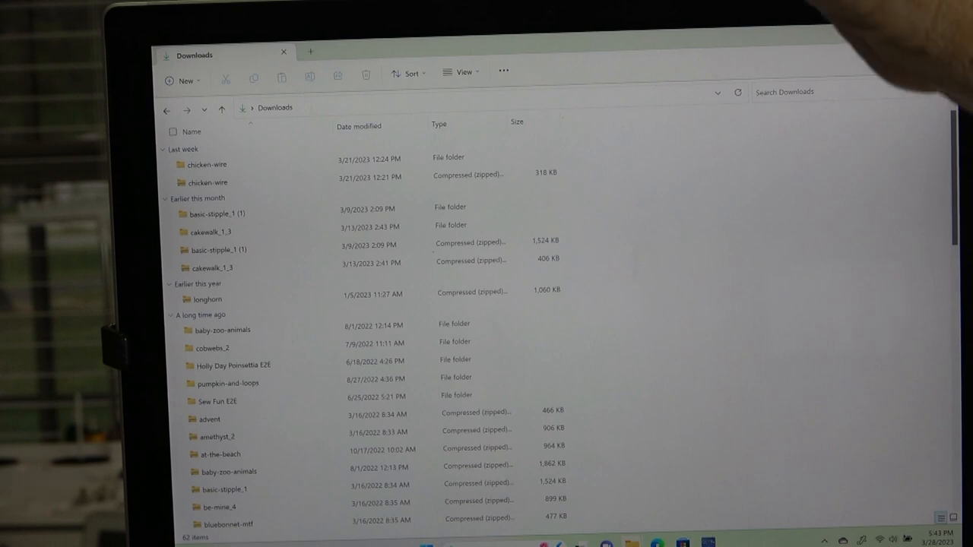
pyautogui.click(460, 72)
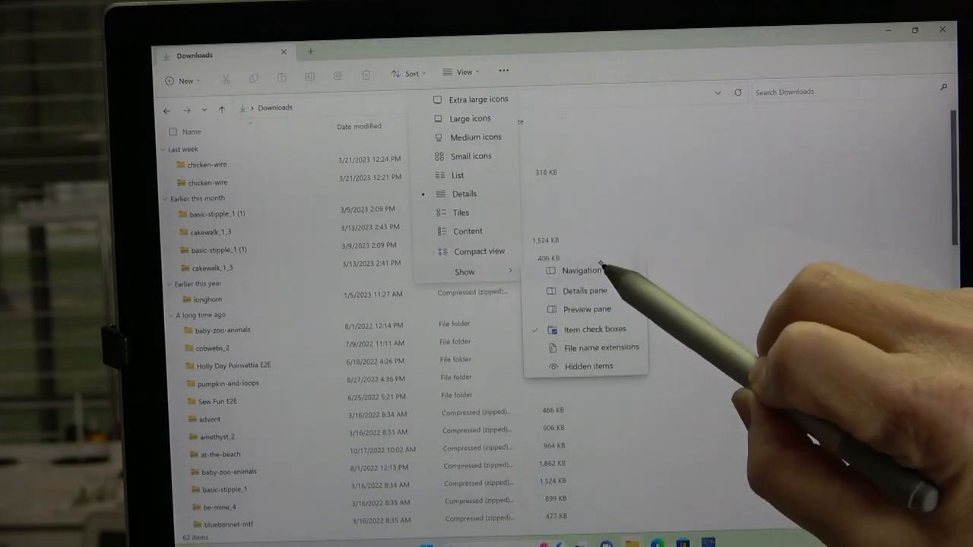
pyautogui.click(581, 271)
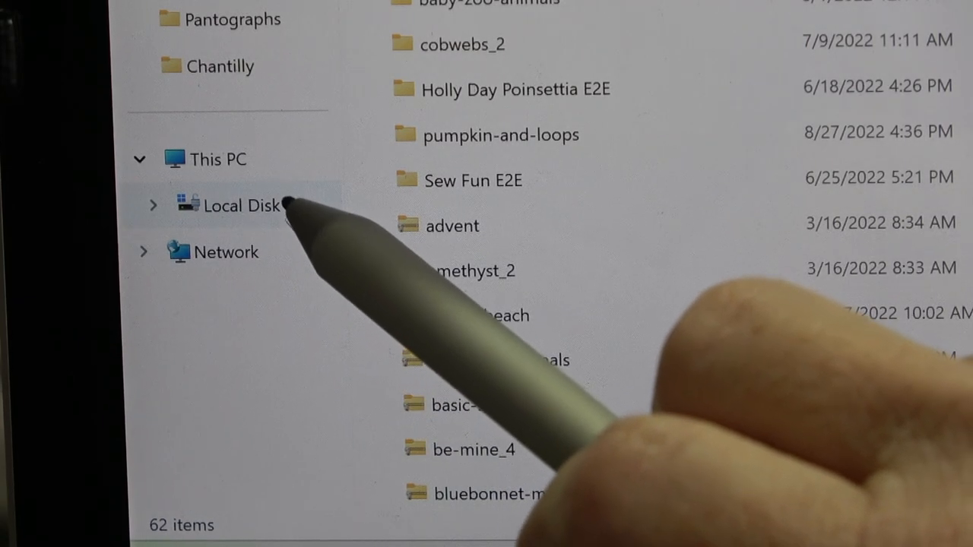
# Browse into Local Disk (C:) and then into its Users folder
pyautogui.click(259, 205)
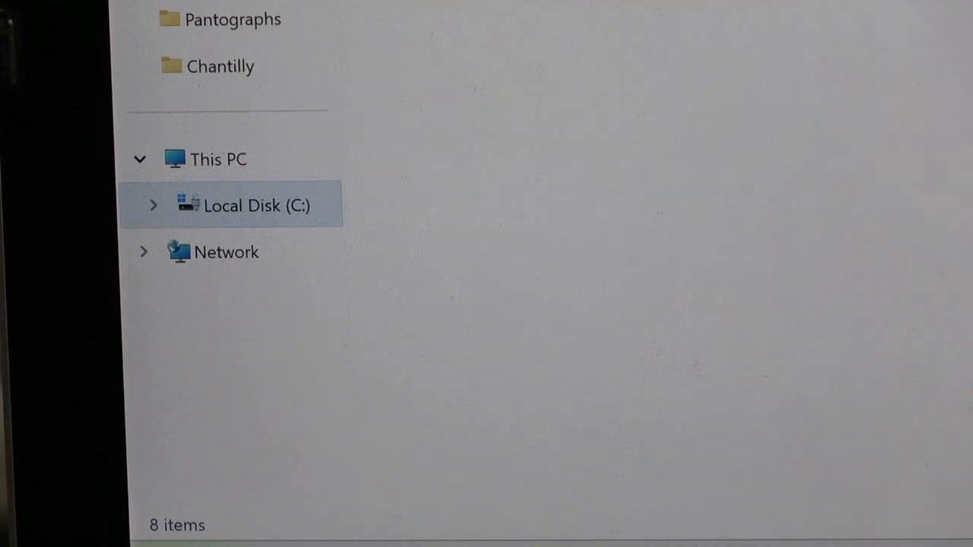
pyautogui.doubleClick(256, 205)
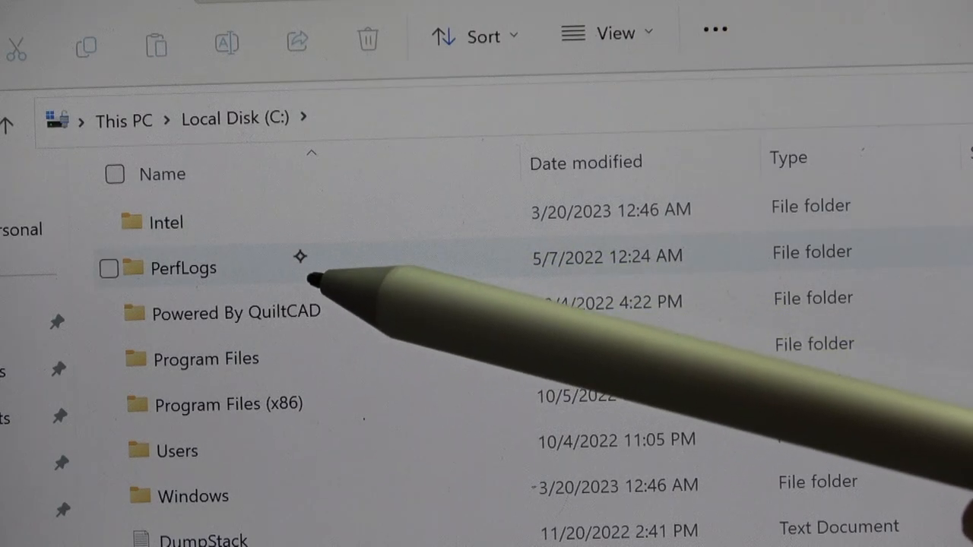
pyautogui.moveTo(357, 312)
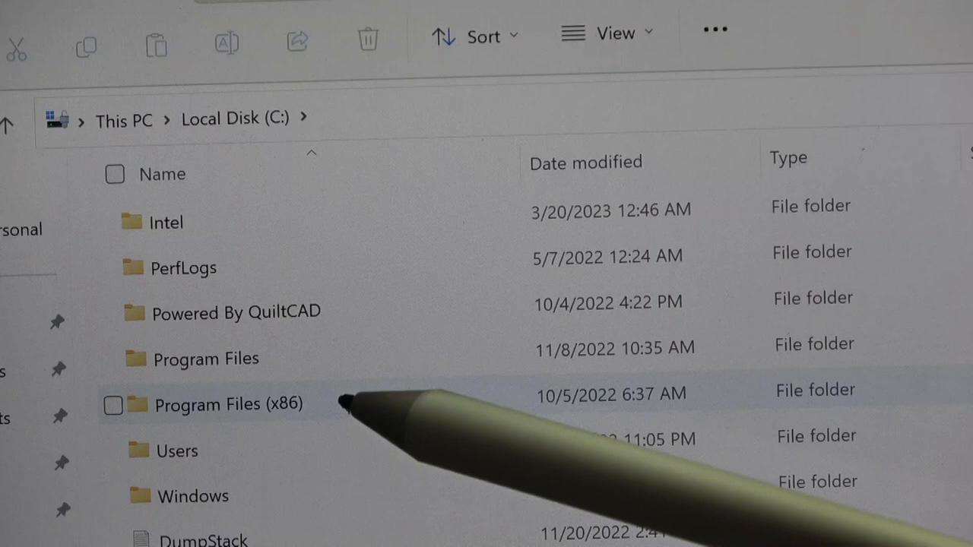
pyautogui.moveTo(228, 450)
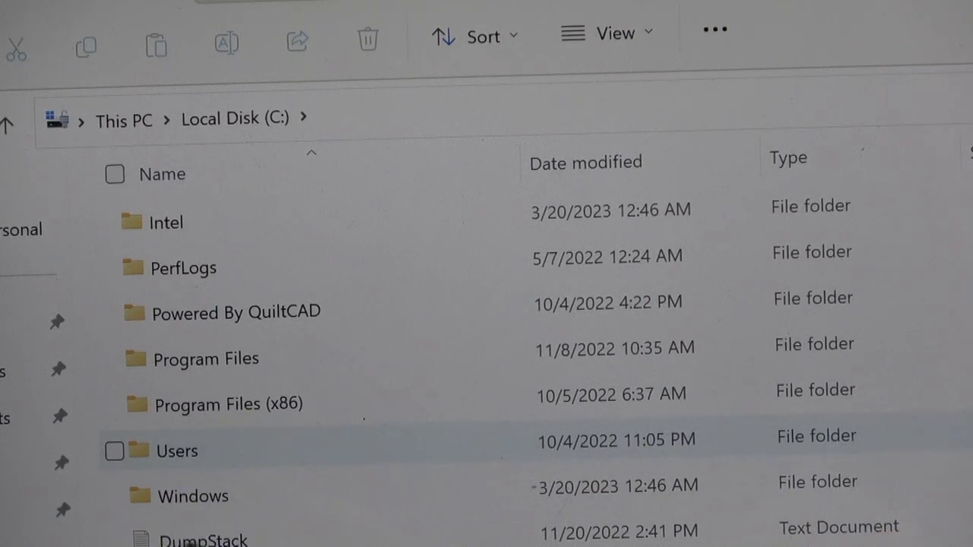
pyautogui.click(114, 450)
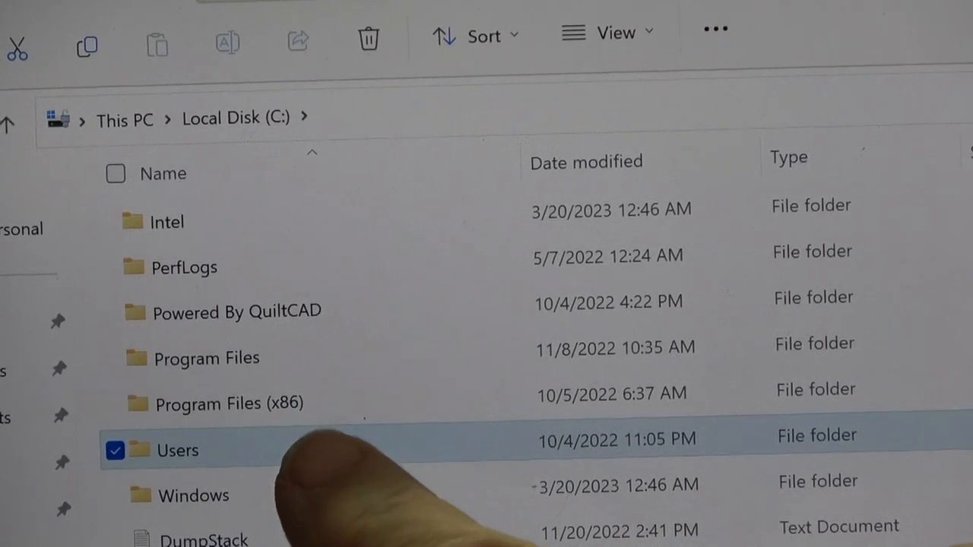
pyautogui.doubleClick(176, 450)
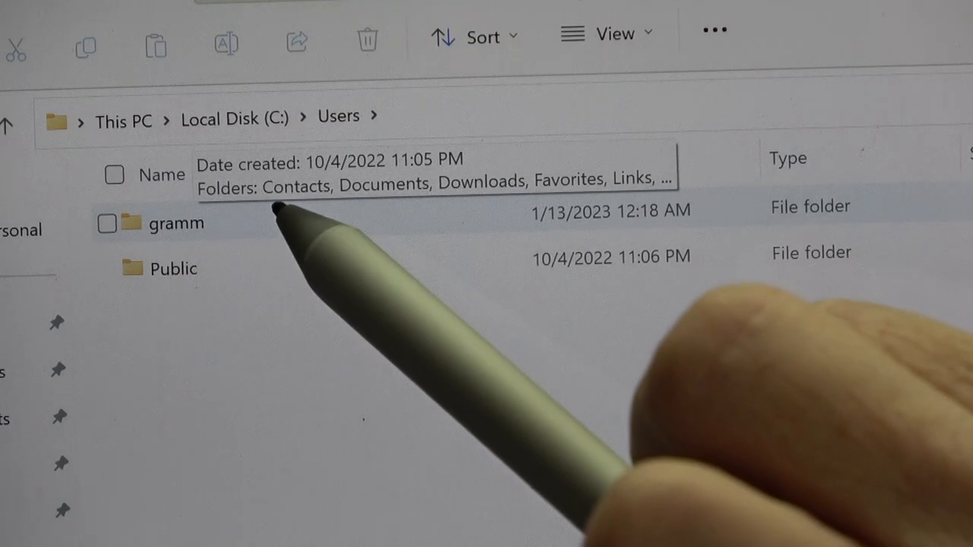
pyautogui.doubleClick(176, 222)
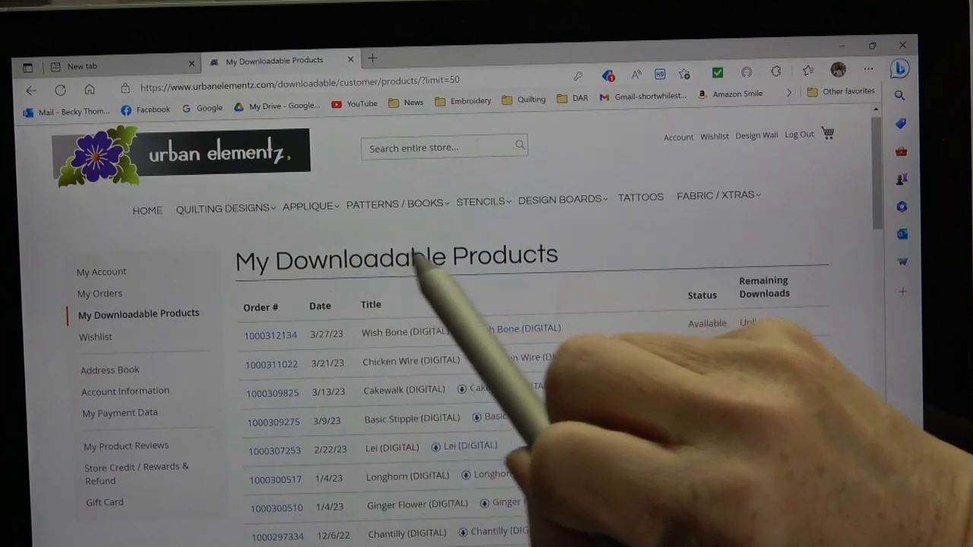
pyautogui.moveTo(547, 494)
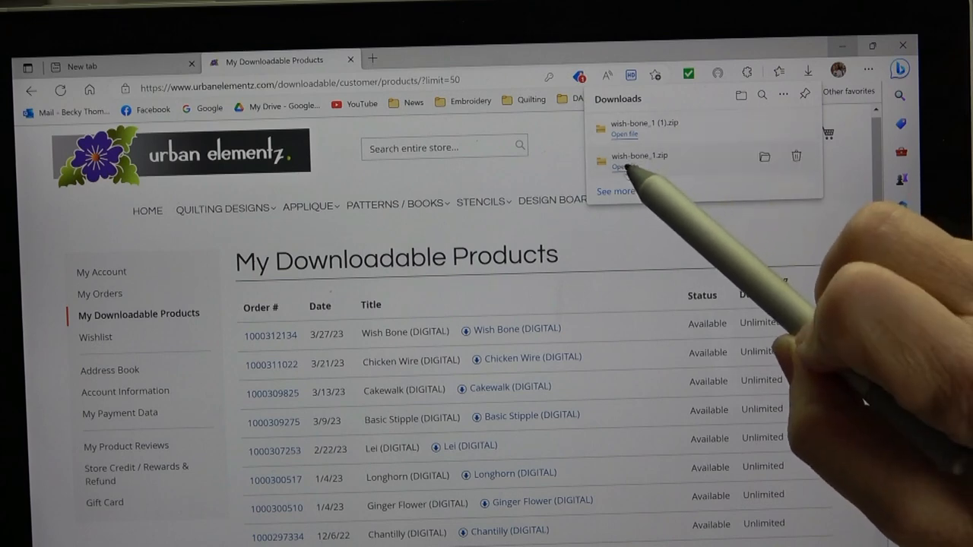
# Reveal the downloaded wish-bone_1.zip in the Downloads folder
pyautogui.click(624, 166)
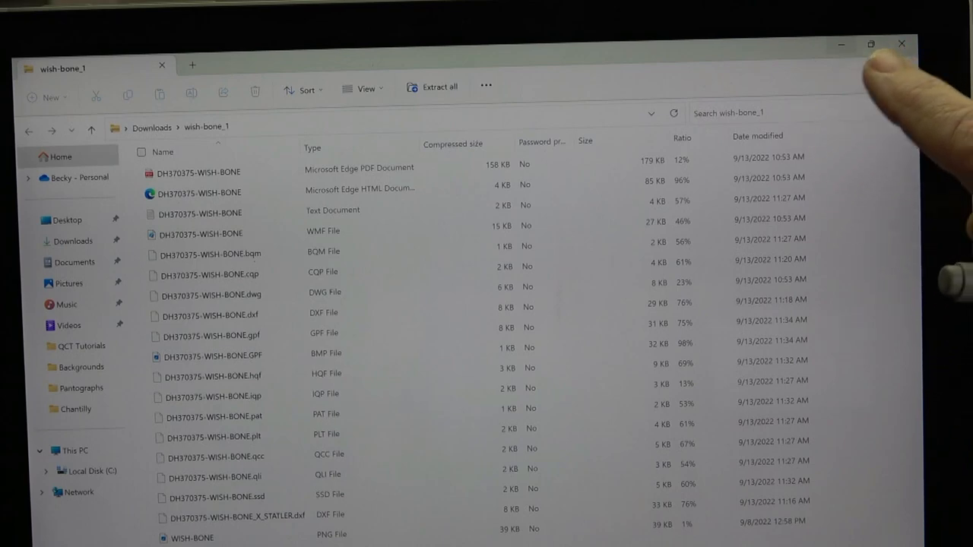
pyautogui.click(29, 131)
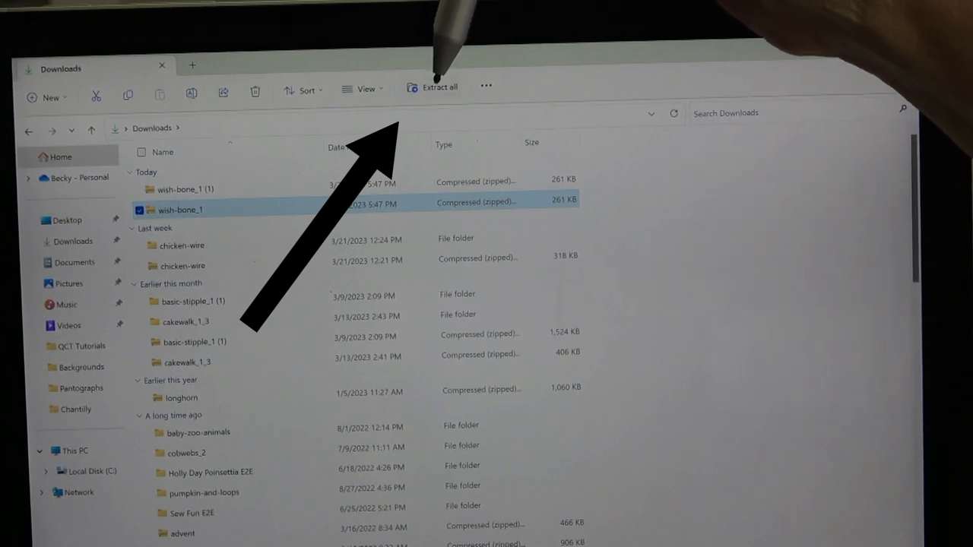
pyautogui.moveTo(433, 86)
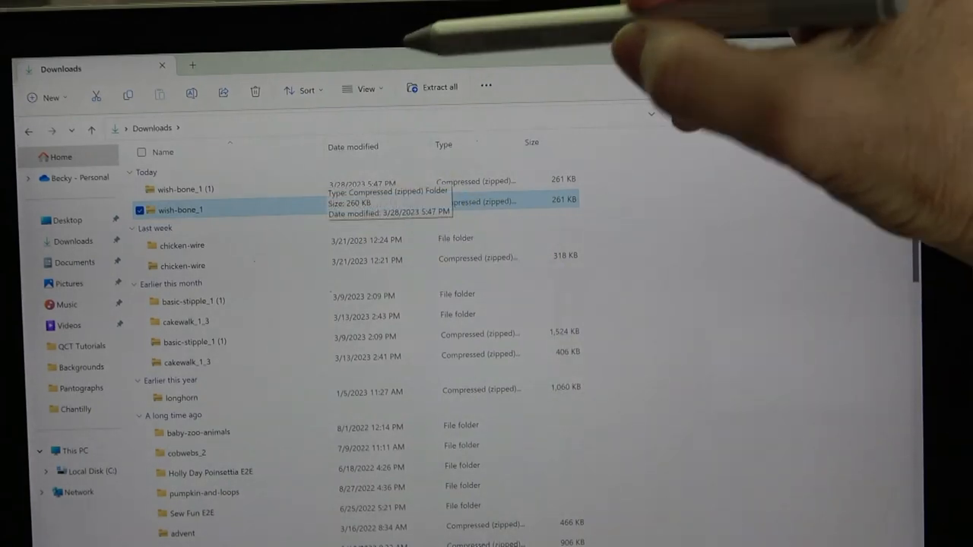
# Switch Downloads to large icons and start Extract all on wish-bone_1.zip
pyautogui.click(365, 88)
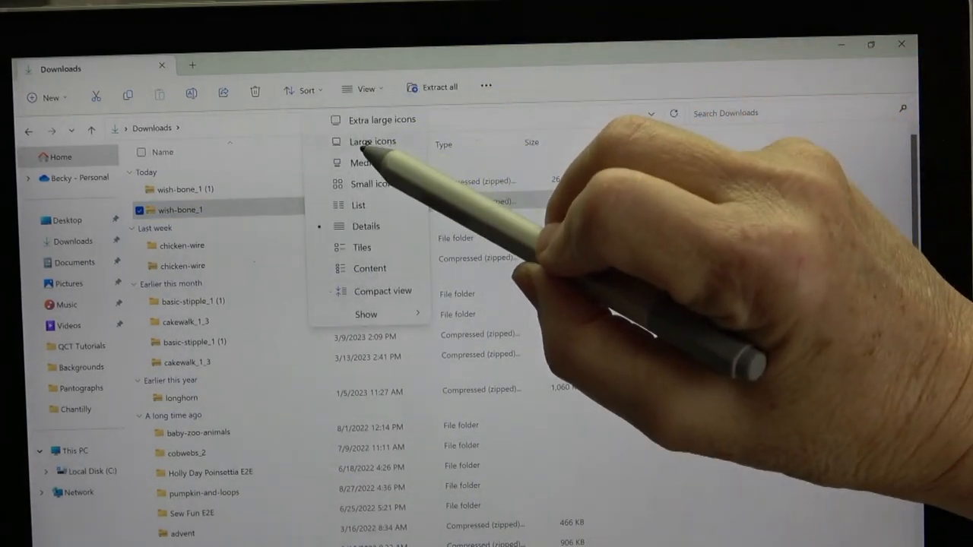
pyautogui.click(371, 141)
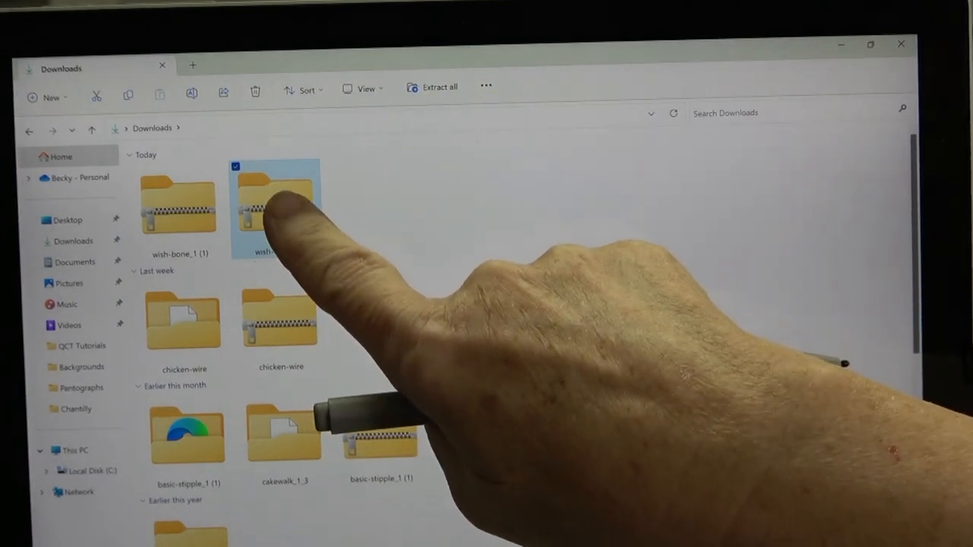
pyautogui.rightClick(274, 205)
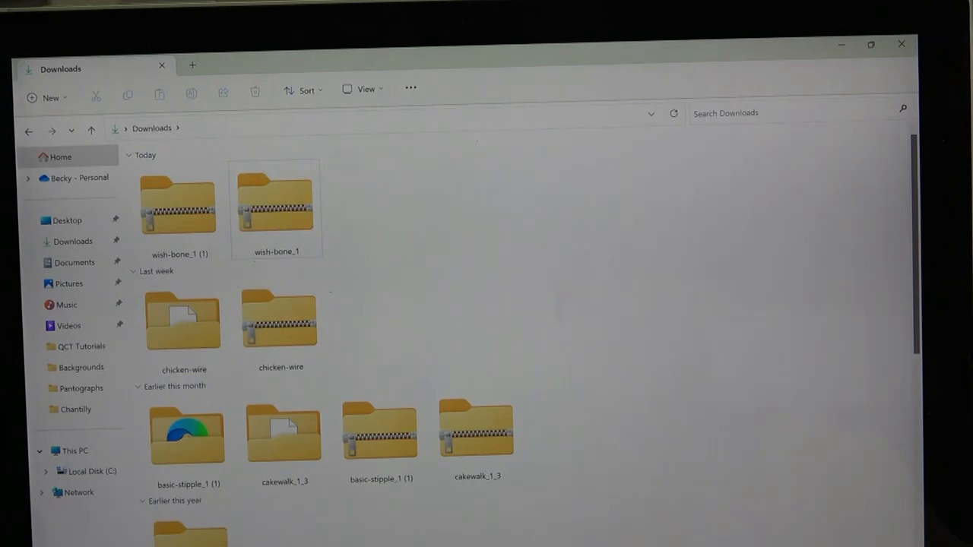
pyautogui.click(274, 200)
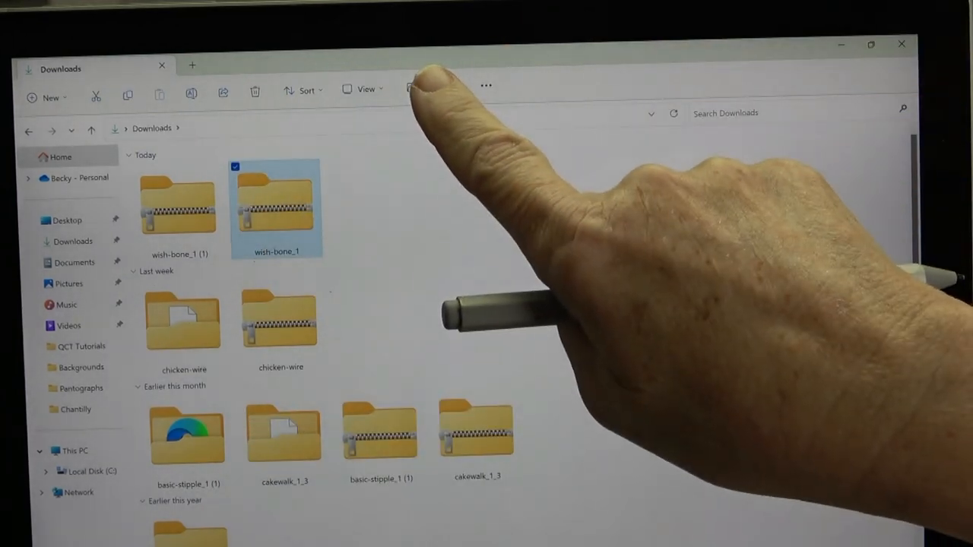
pyautogui.click(432, 87)
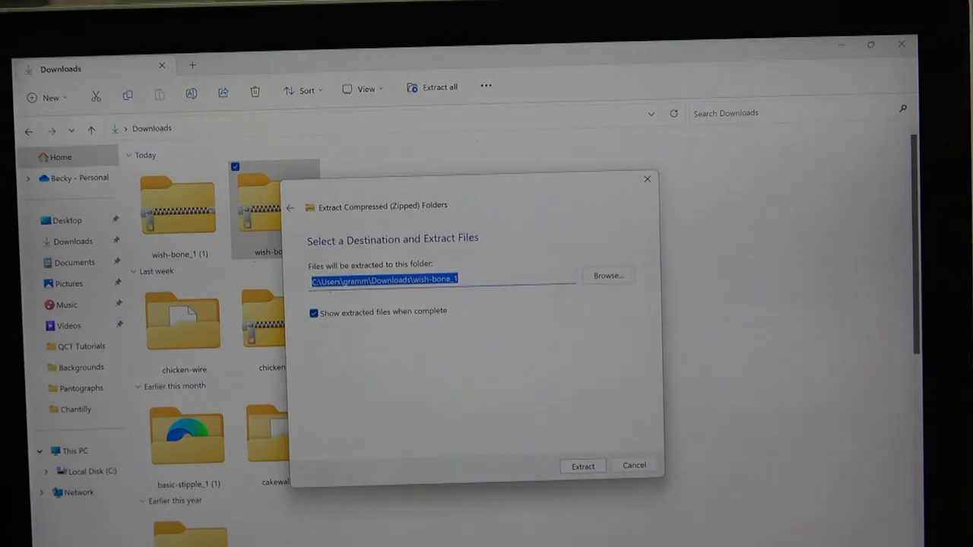
pyautogui.moveTo(509, 190)
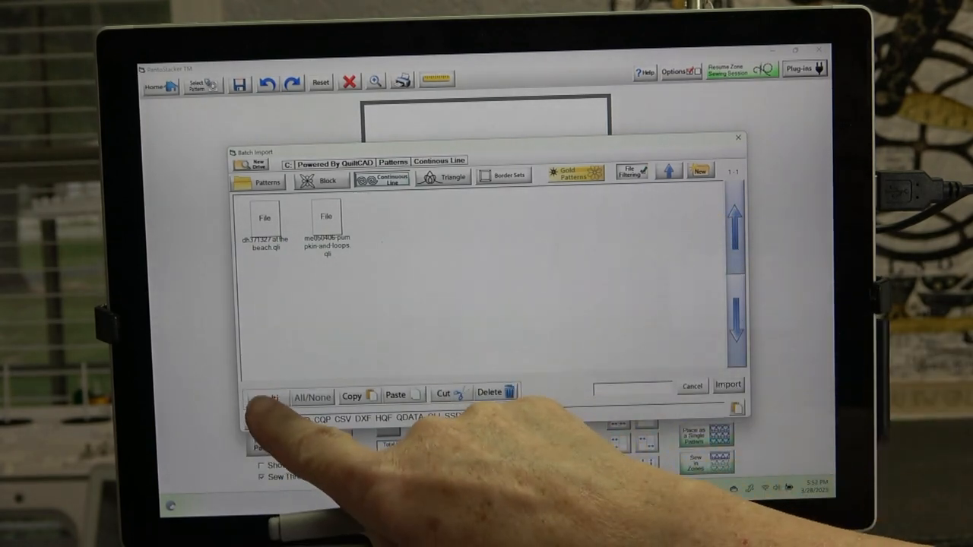
# Select both old Continuous Line patterns and confirm their permanent deletion
pyautogui.click(266, 399)
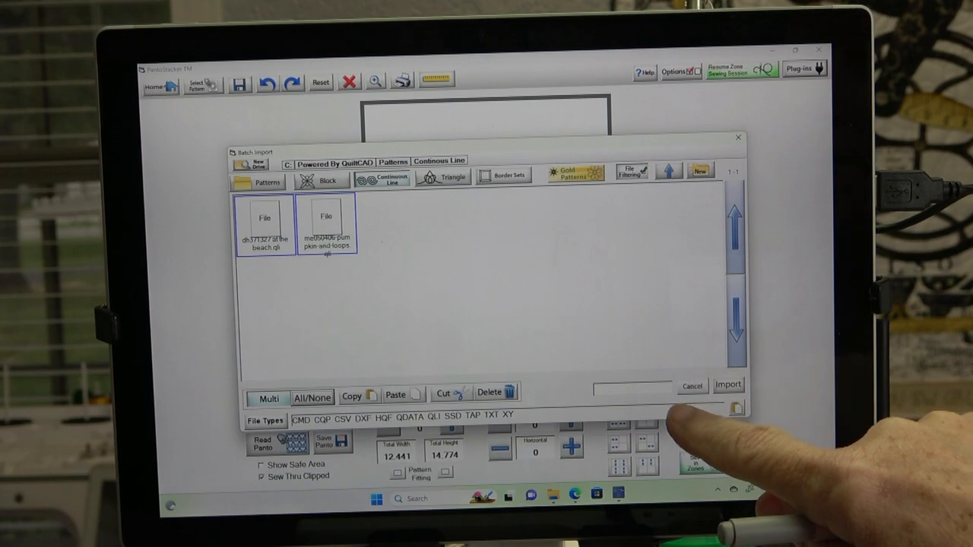
pyautogui.click(490, 392)
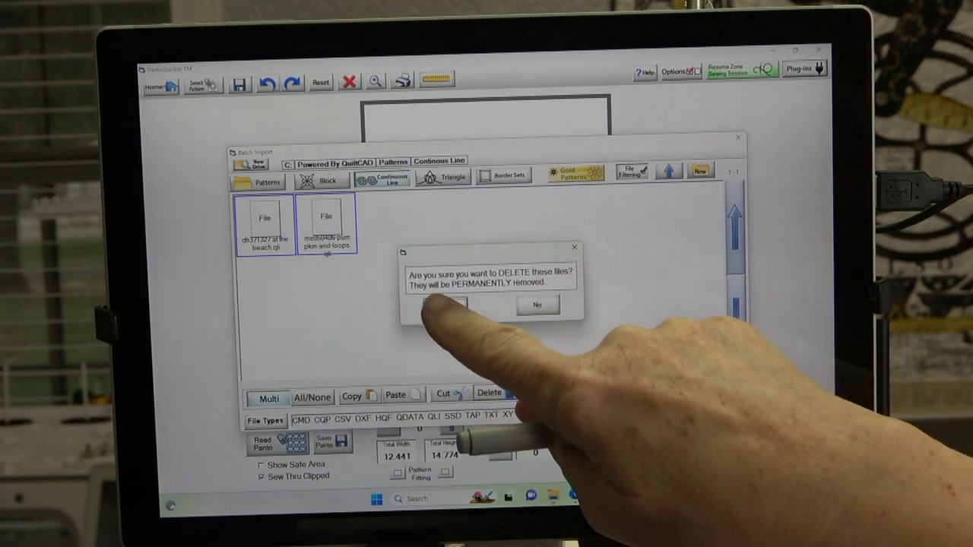
pyautogui.click(450, 304)
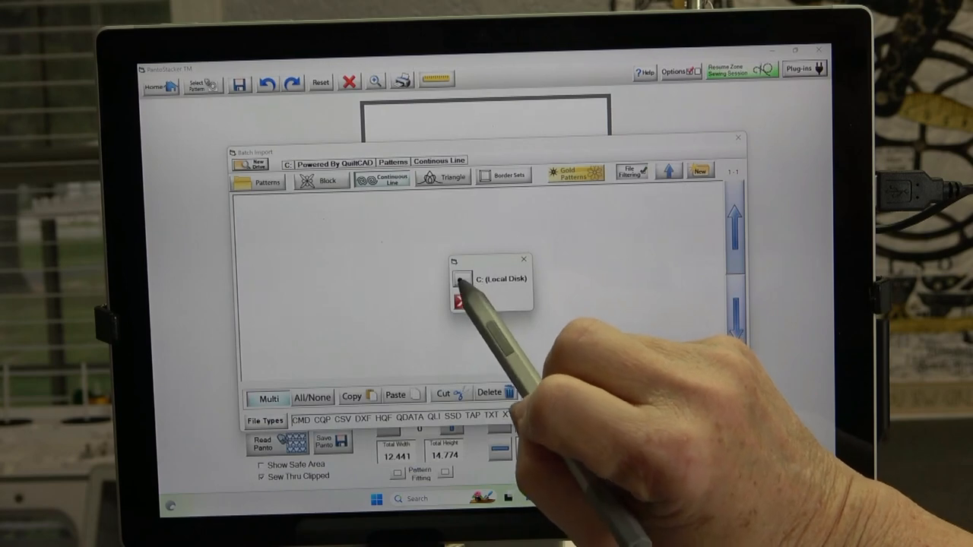
# Browse the batch importer to C: Users gramm Downloads wish-bone_1
pyautogui.click(494, 281)
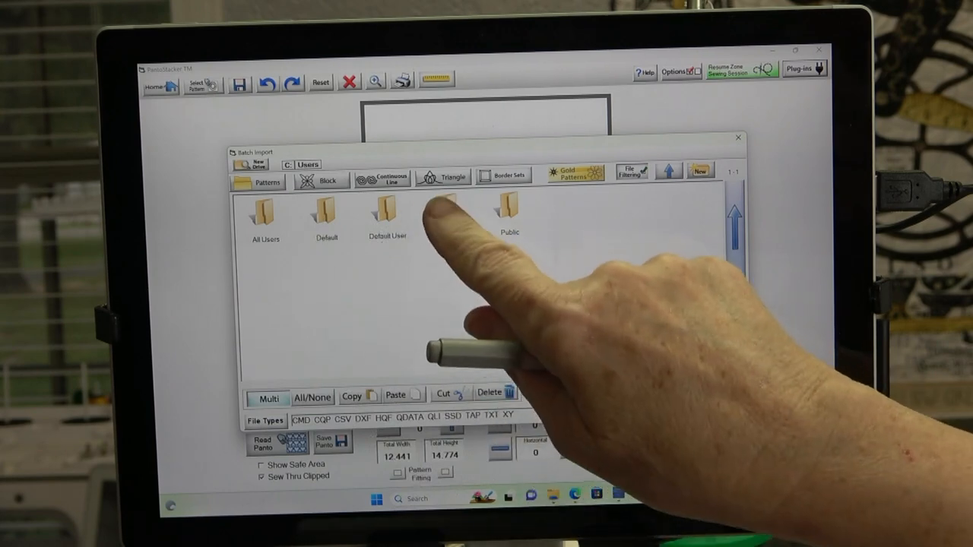
pyautogui.moveTo(456, 228)
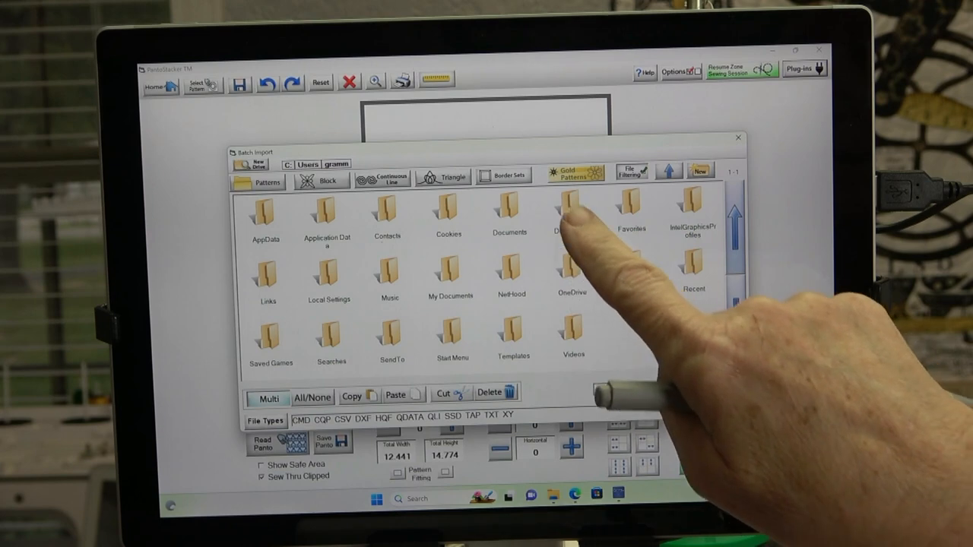
pyautogui.click(571, 213)
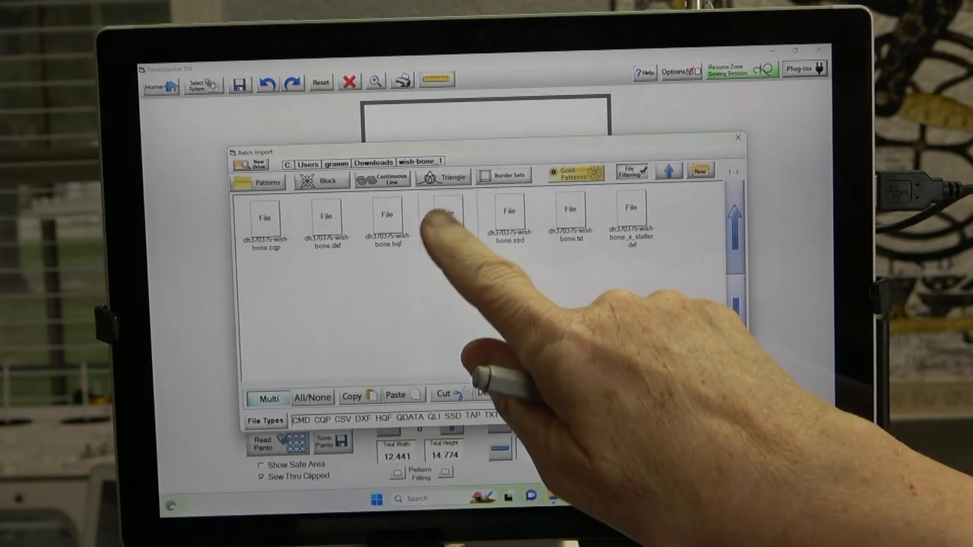
# Import the chosen wish-bone pattern file and decline importing more
pyautogui.click(447, 221)
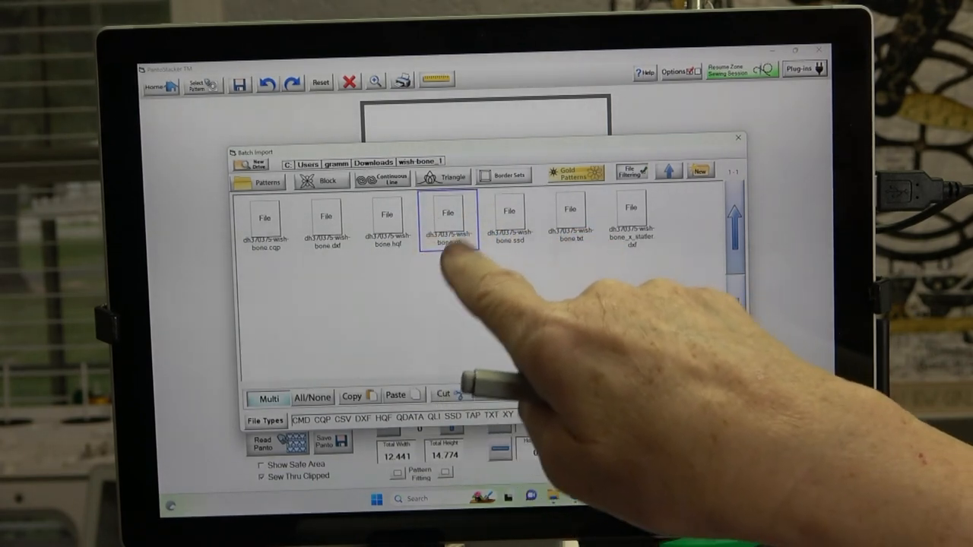
pyautogui.click(447, 225)
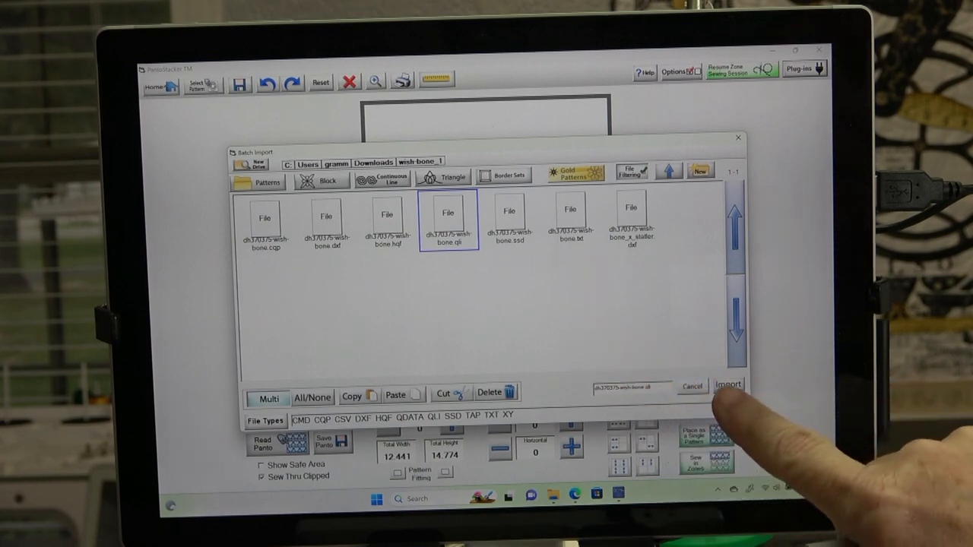
pyautogui.click(727, 385)
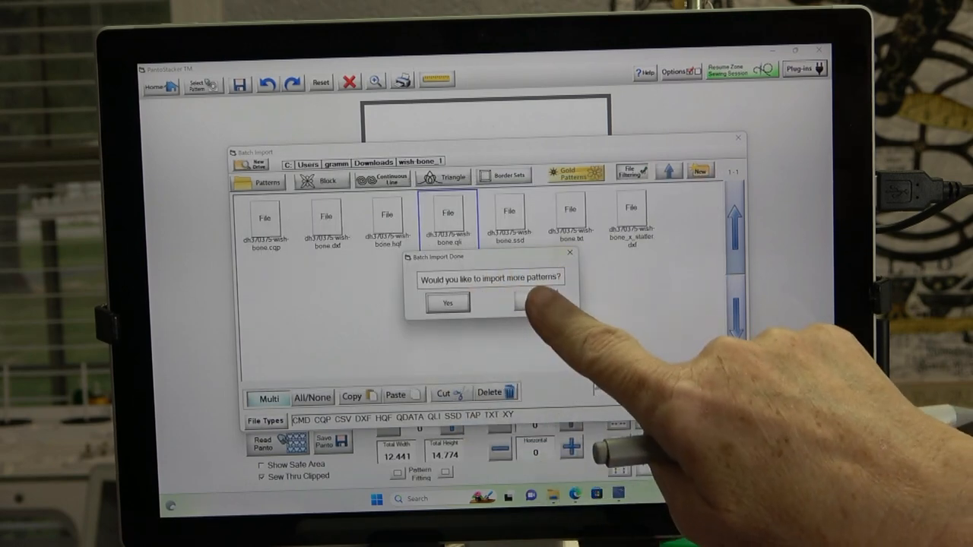
pyautogui.click(523, 303)
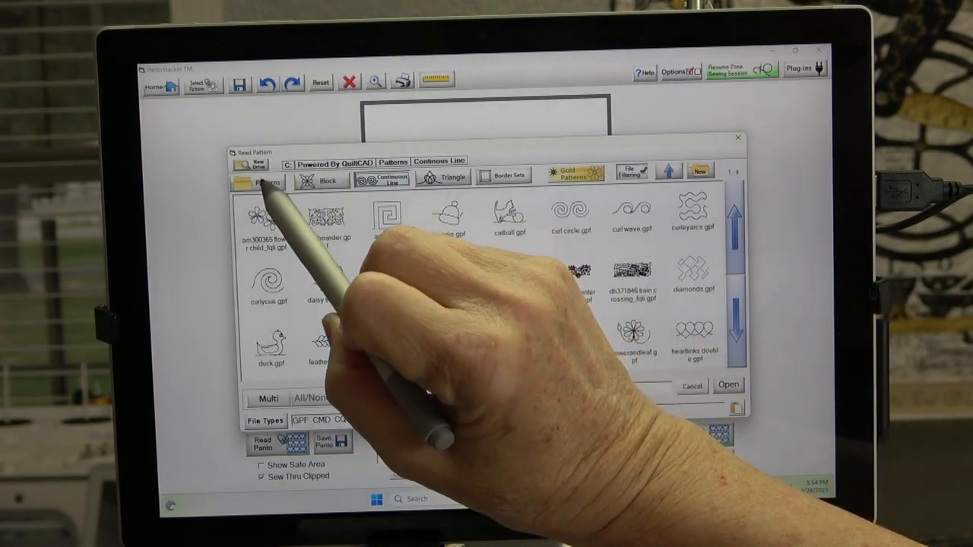
# Go up to the patterns root and load the wish-bone qli from the Batch folder
pyautogui.click(267, 182)
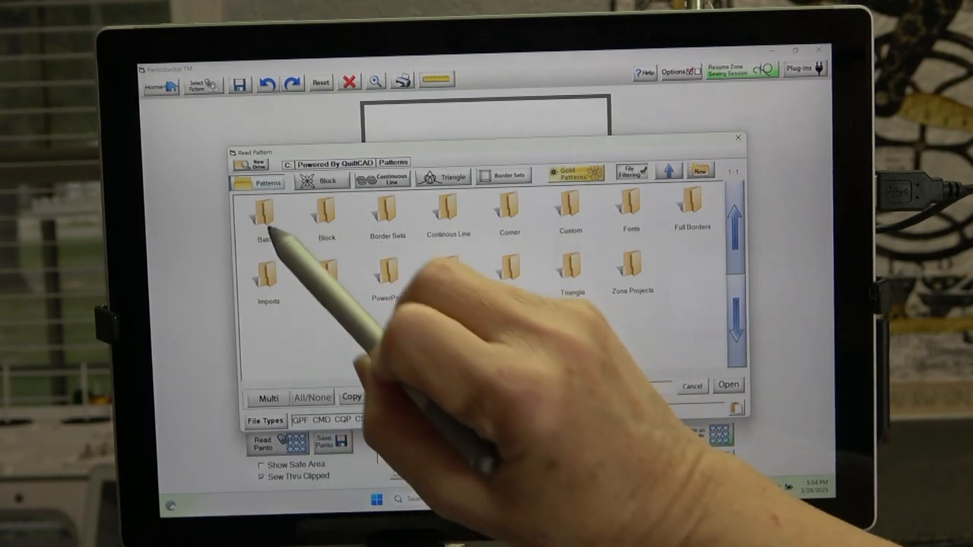
pyautogui.doubleClick(268, 213)
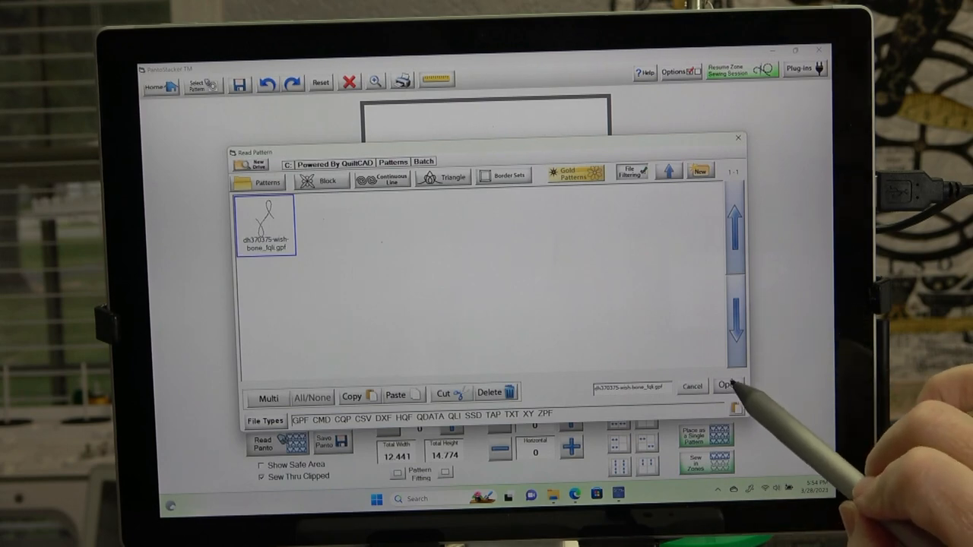
pyautogui.click(728, 387)
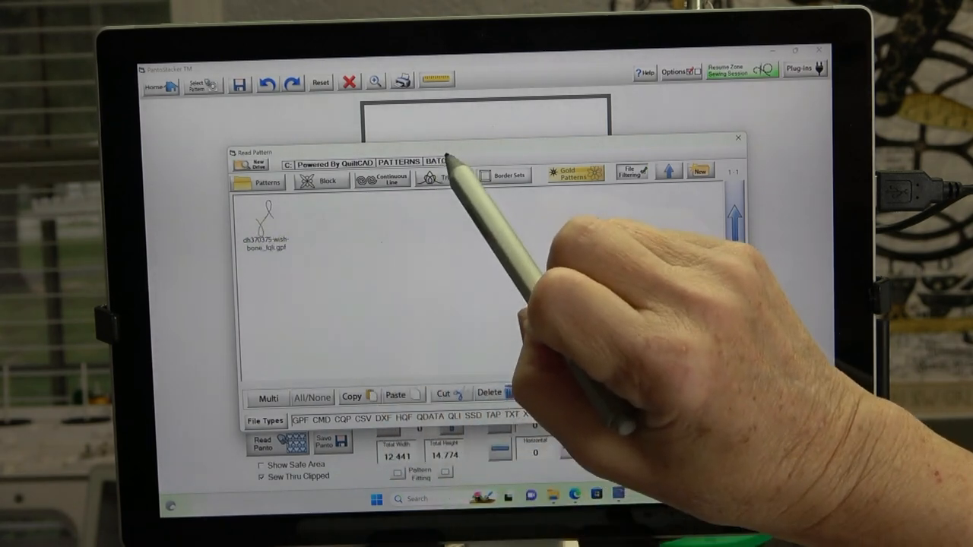
# Return to the Batch folder and request deletion of the Wish Bone pattern
pyautogui.click(266, 228)
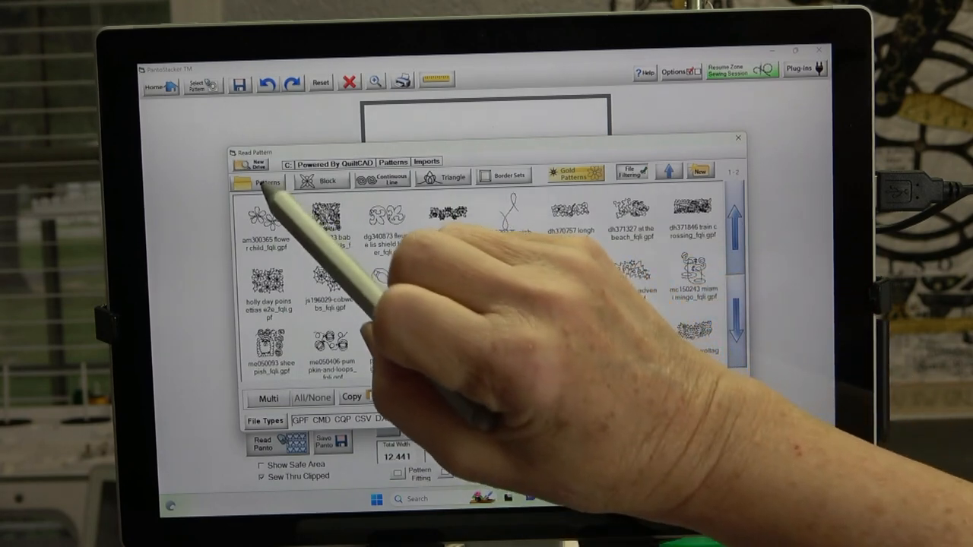
pyautogui.click(265, 182)
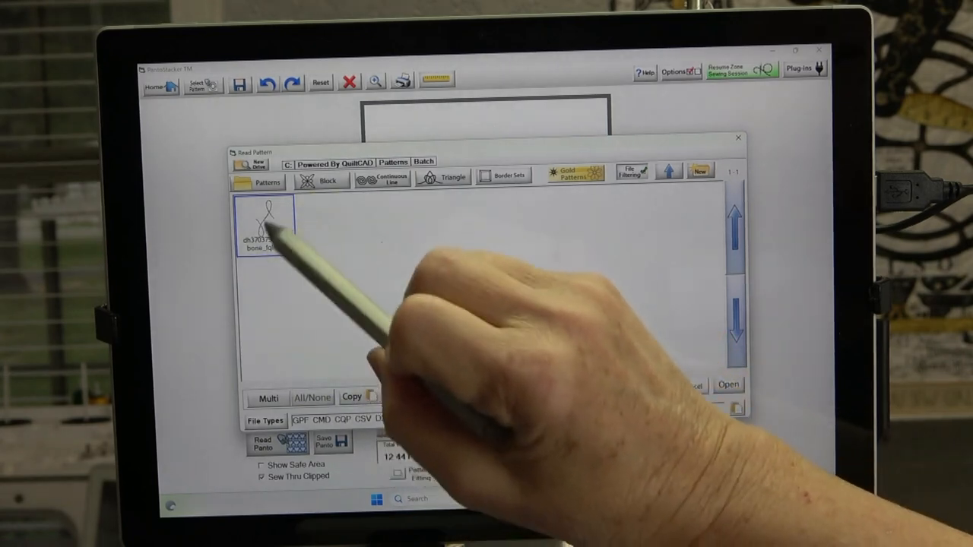
pyautogui.click(496, 392)
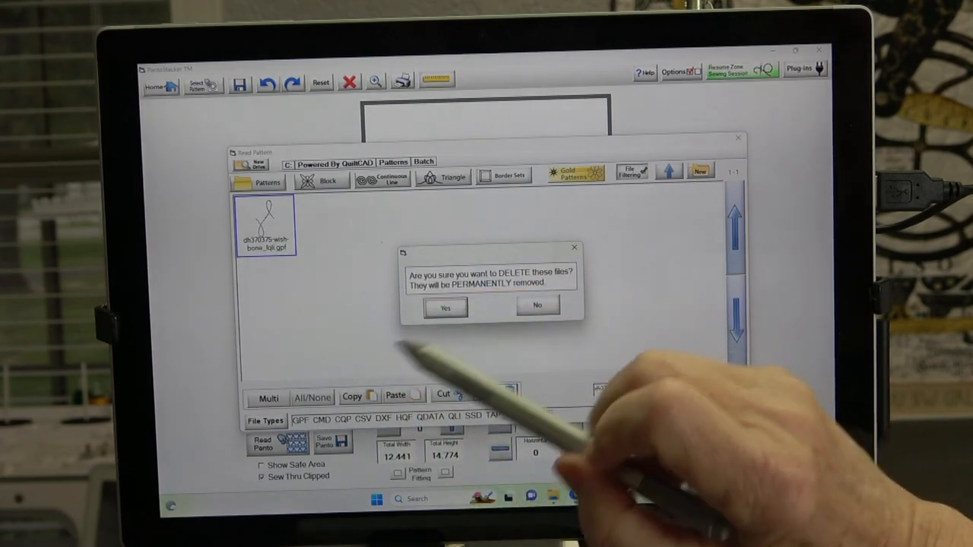
# Confirm the permanent deletion, then load the Wish Bone copy from the Imports folder
pyautogui.click(444, 307)
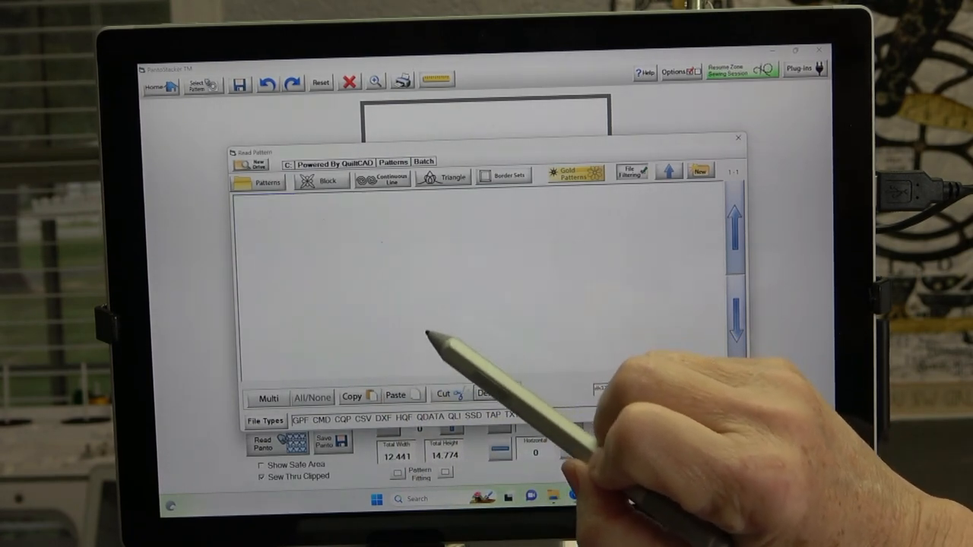
pyautogui.click(267, 182)
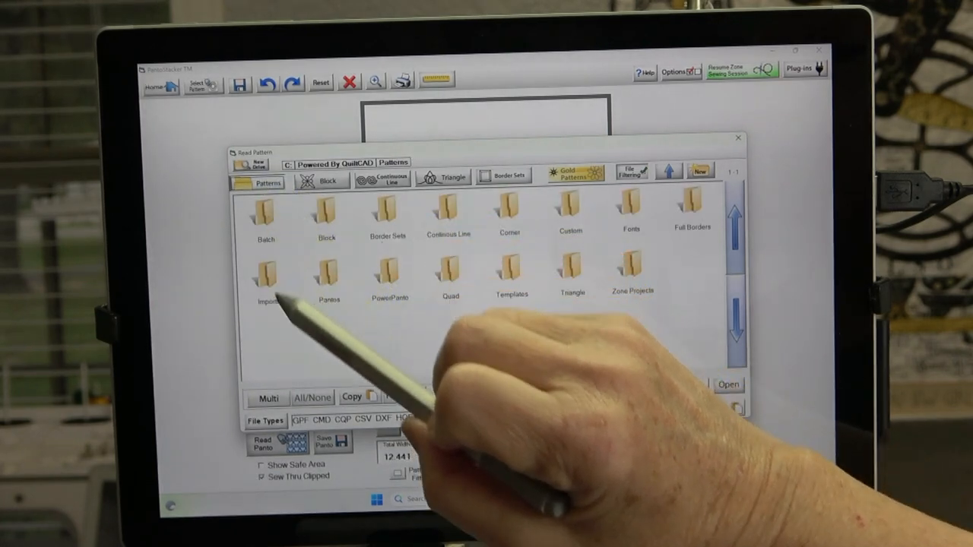
pyautogui.doubleClick(265, 280)
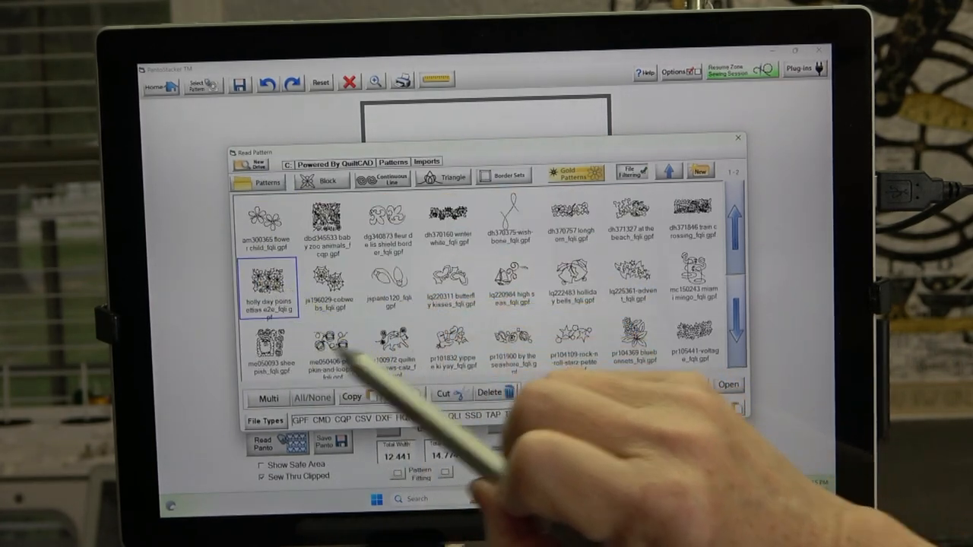
pyautogui.click(508, 219)
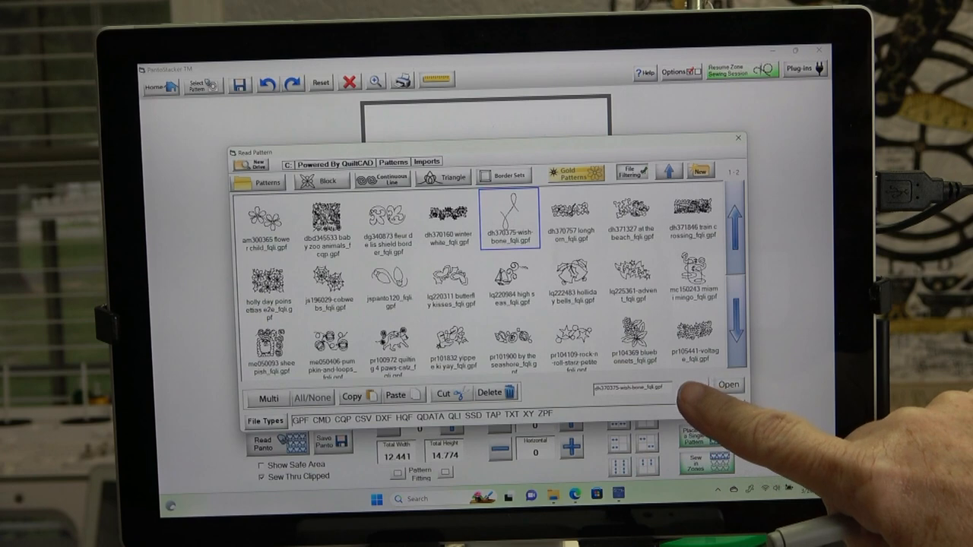
pyautogui.click(727, 385)
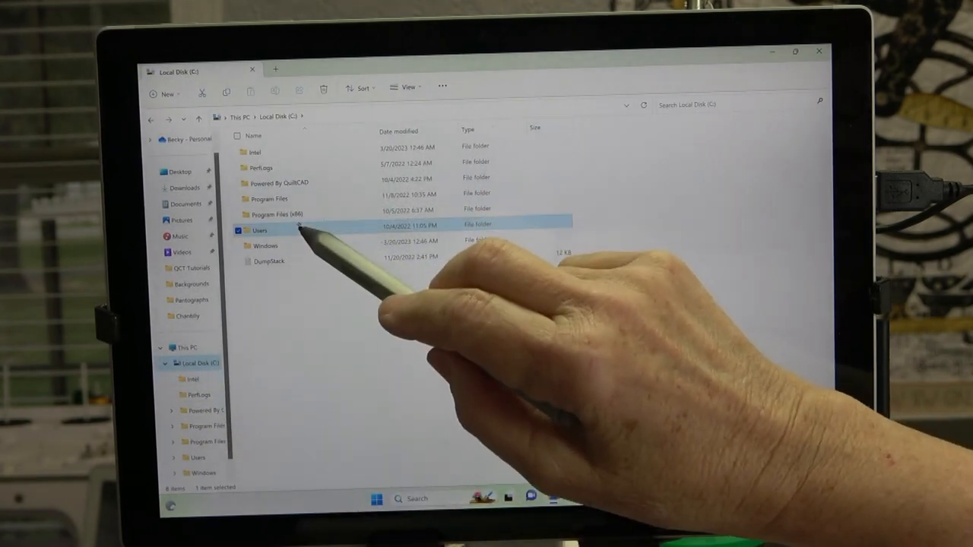
# Go through Users into the gramm personal folder on Local Disk (C:)
pyautogui.doubleClick(258, 230)
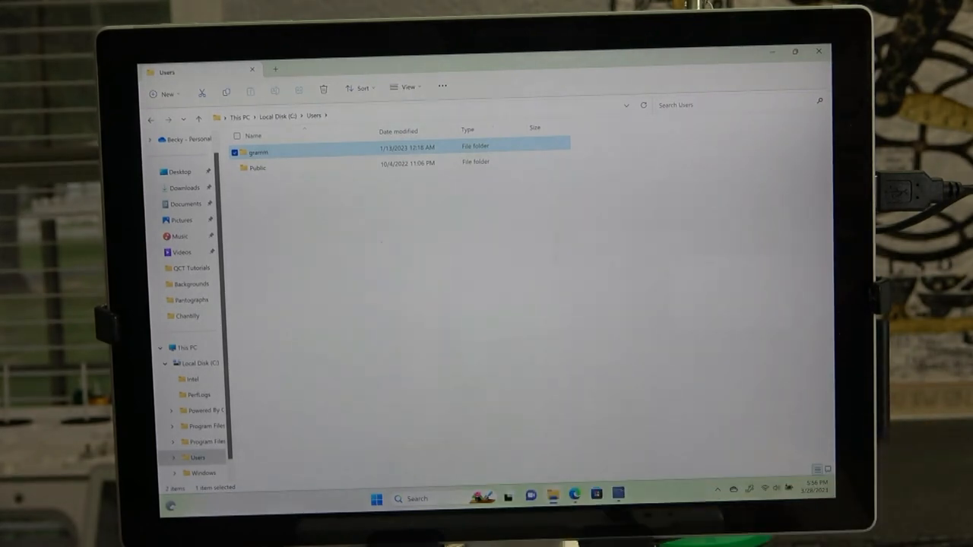
pyautogui.doubleClick(259, 152)
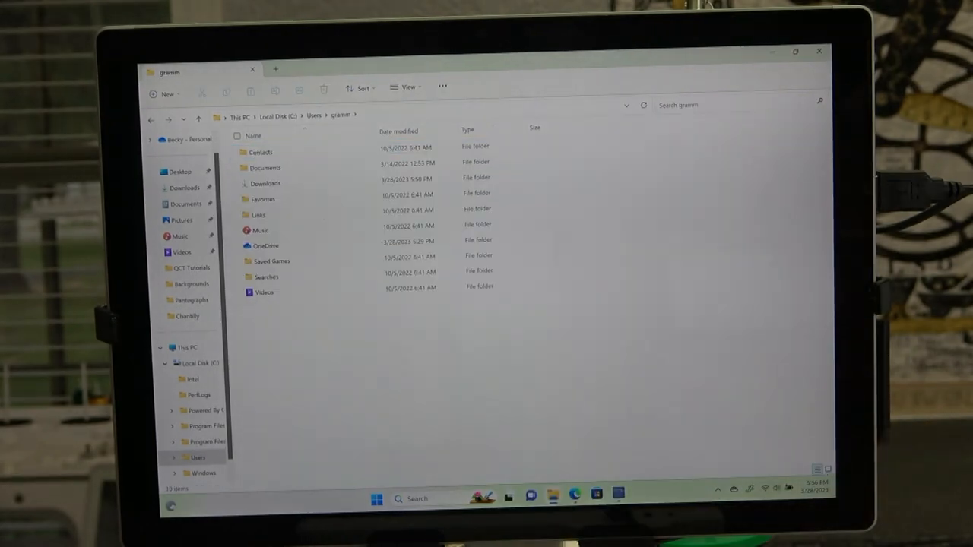